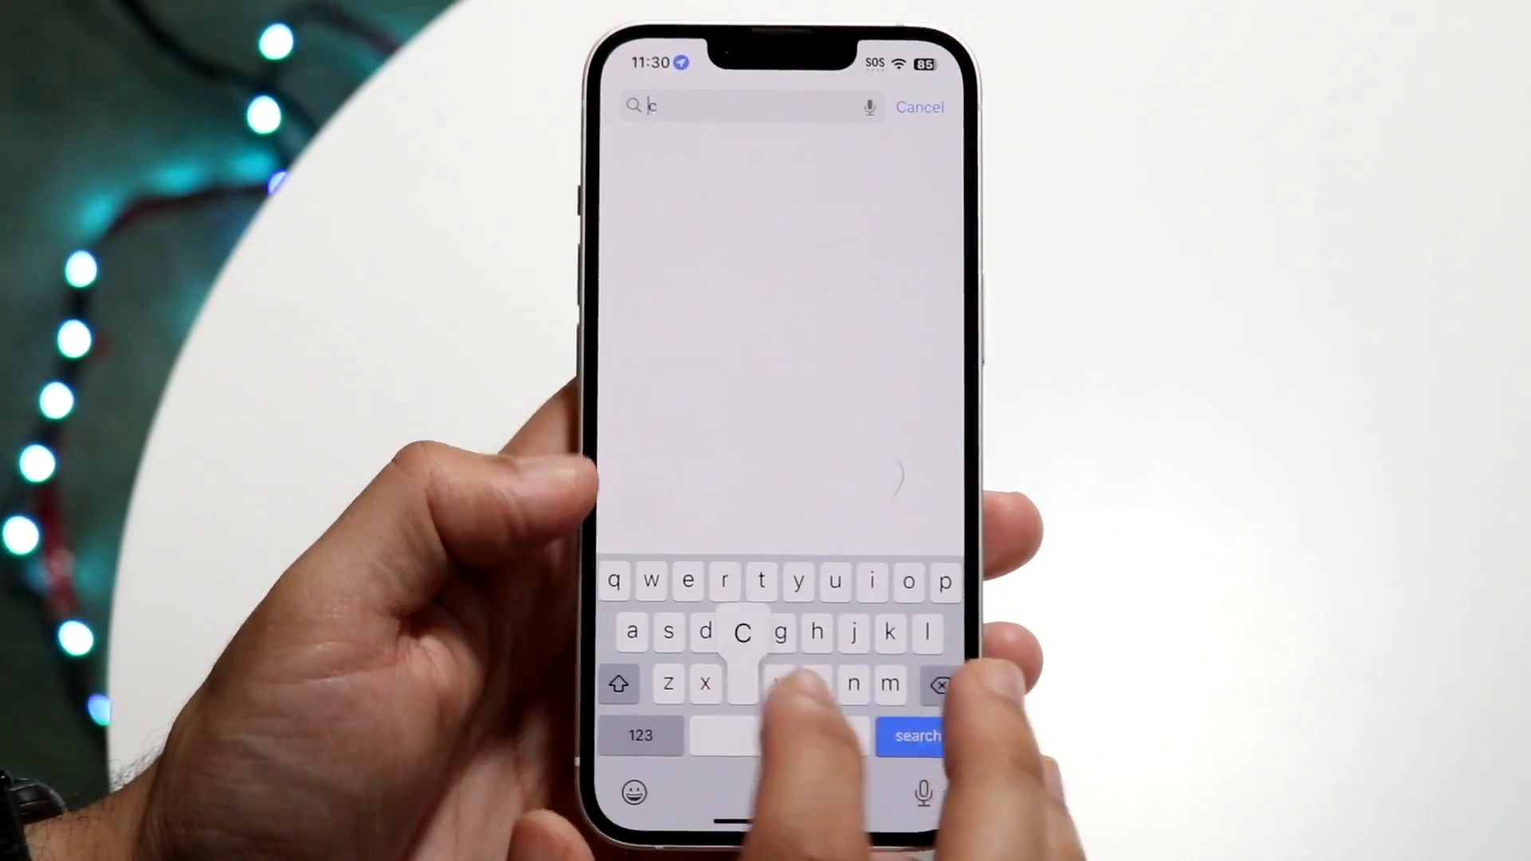
# Step: Search the App Store for 'capcut'
pyautogui.write('apcut')
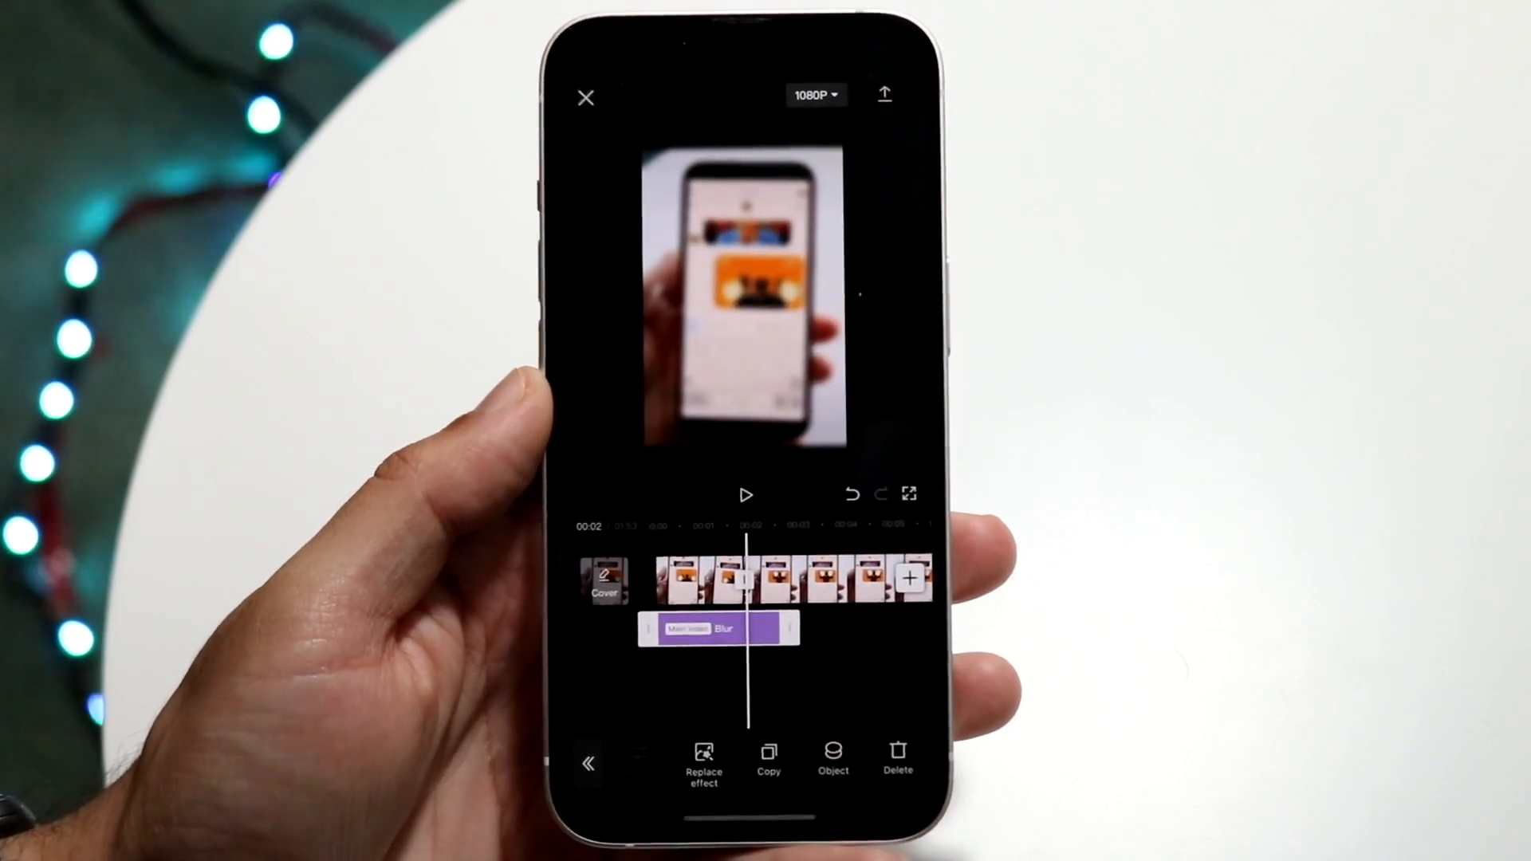
# Step: Open the game mission-screen recording project in the CapCut editor
pyautogui.click(586, 98)
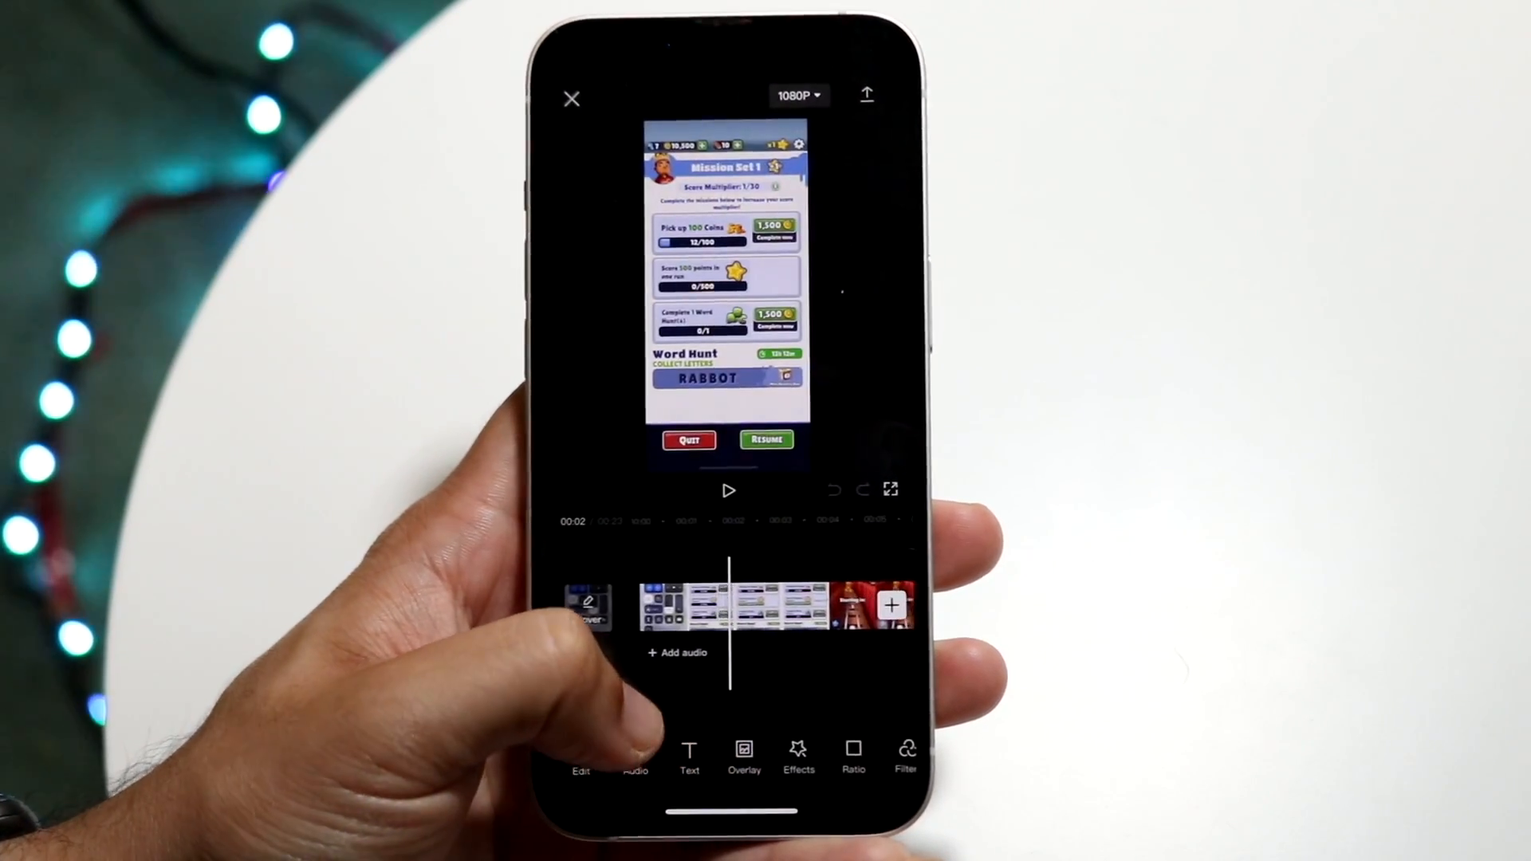
# Step: Show the video, body and photo effect categories from the Effects toolbar
pyautogui.click(737, 605)
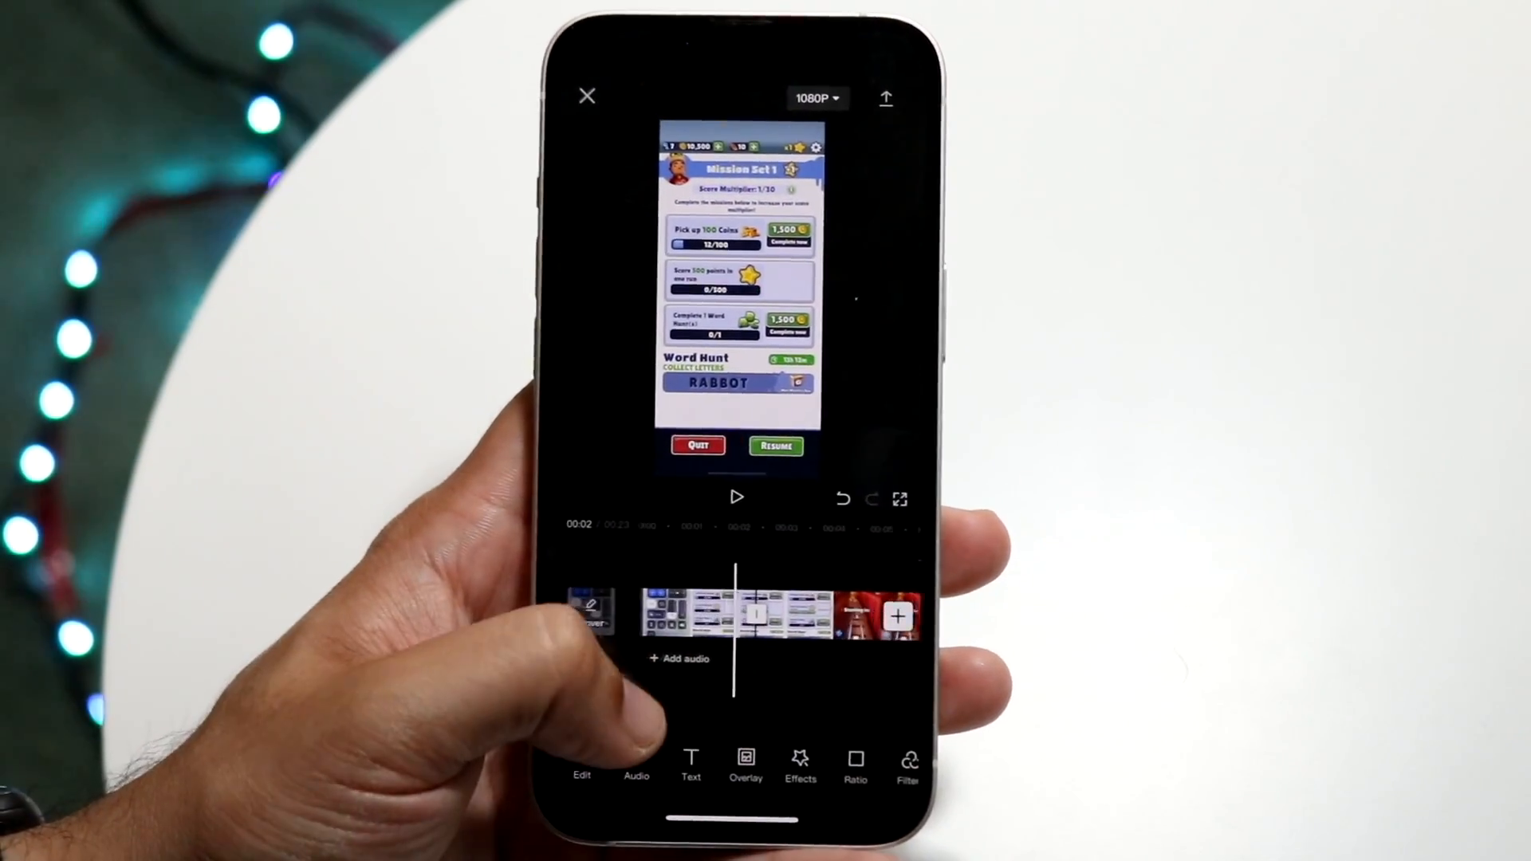
pyautogui.click(742, 615)
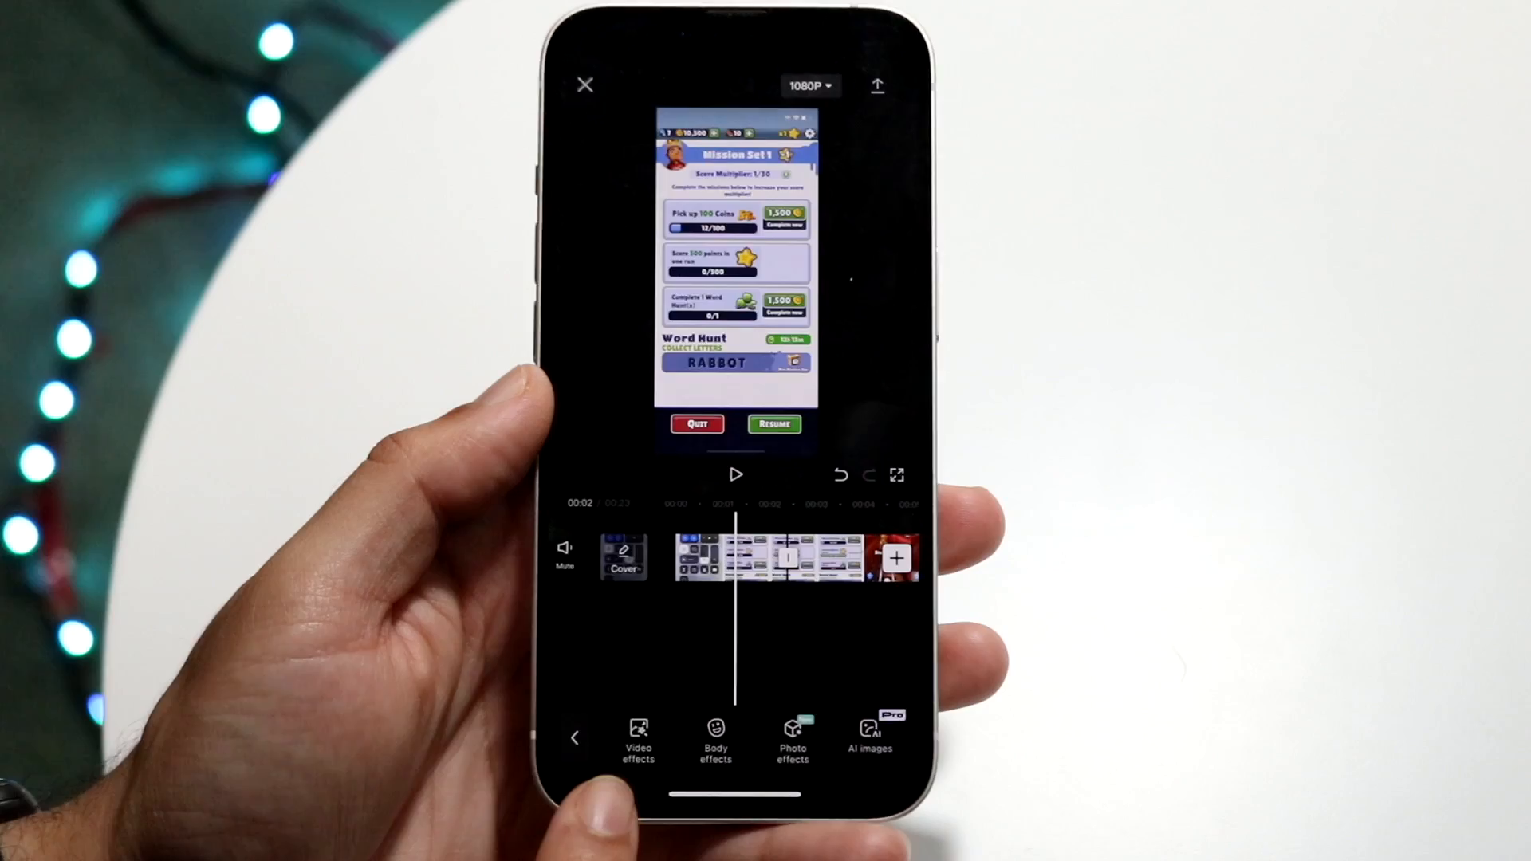
# Step: Search the video effects for 'Blur'
pyautogui.click(638, 742)
pyautogui.write('B')
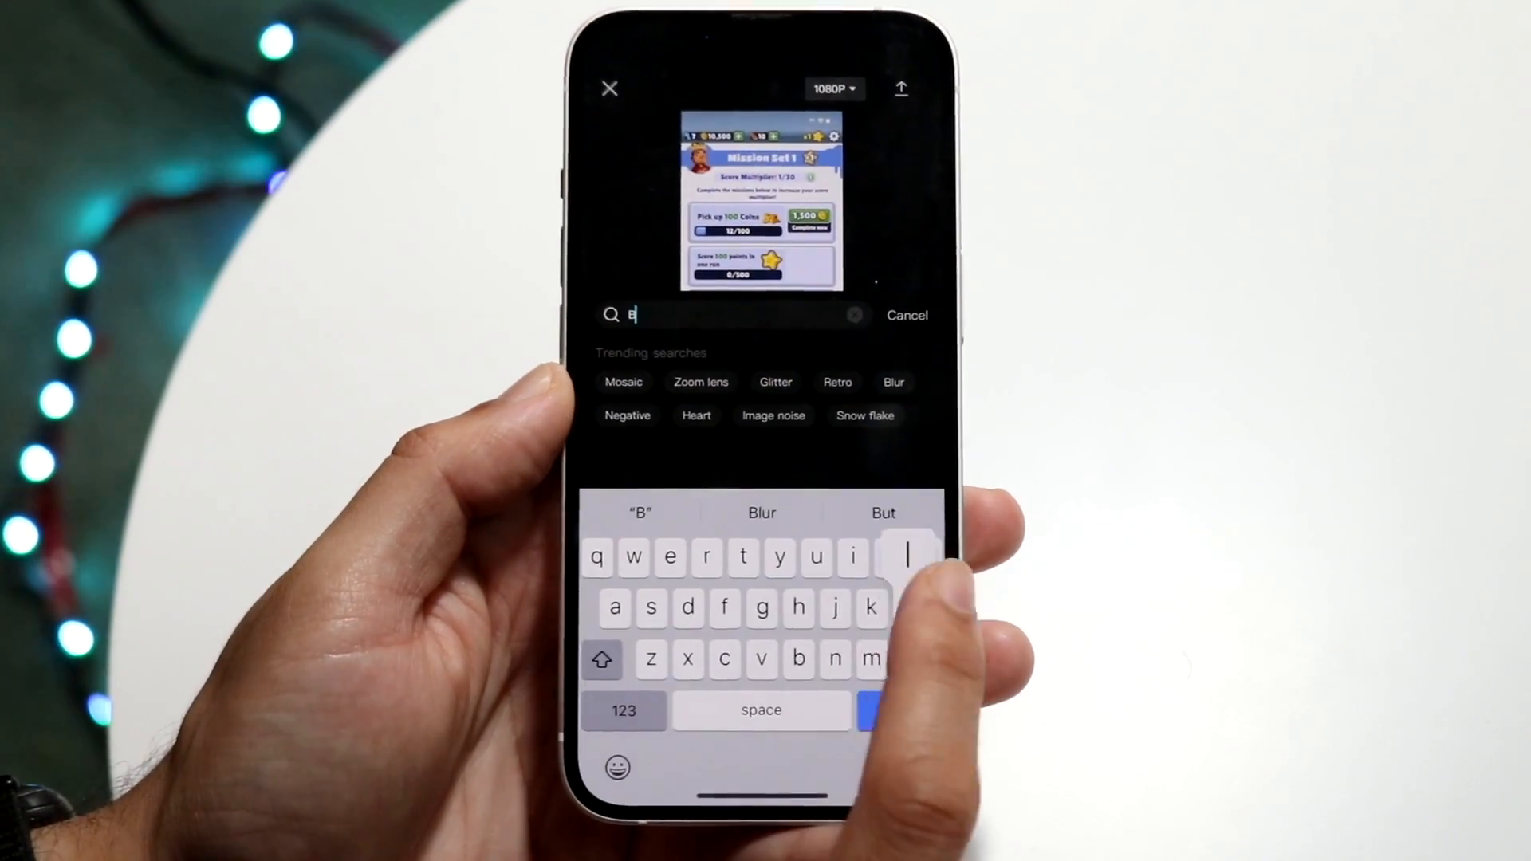
pyautogui.write('lur')
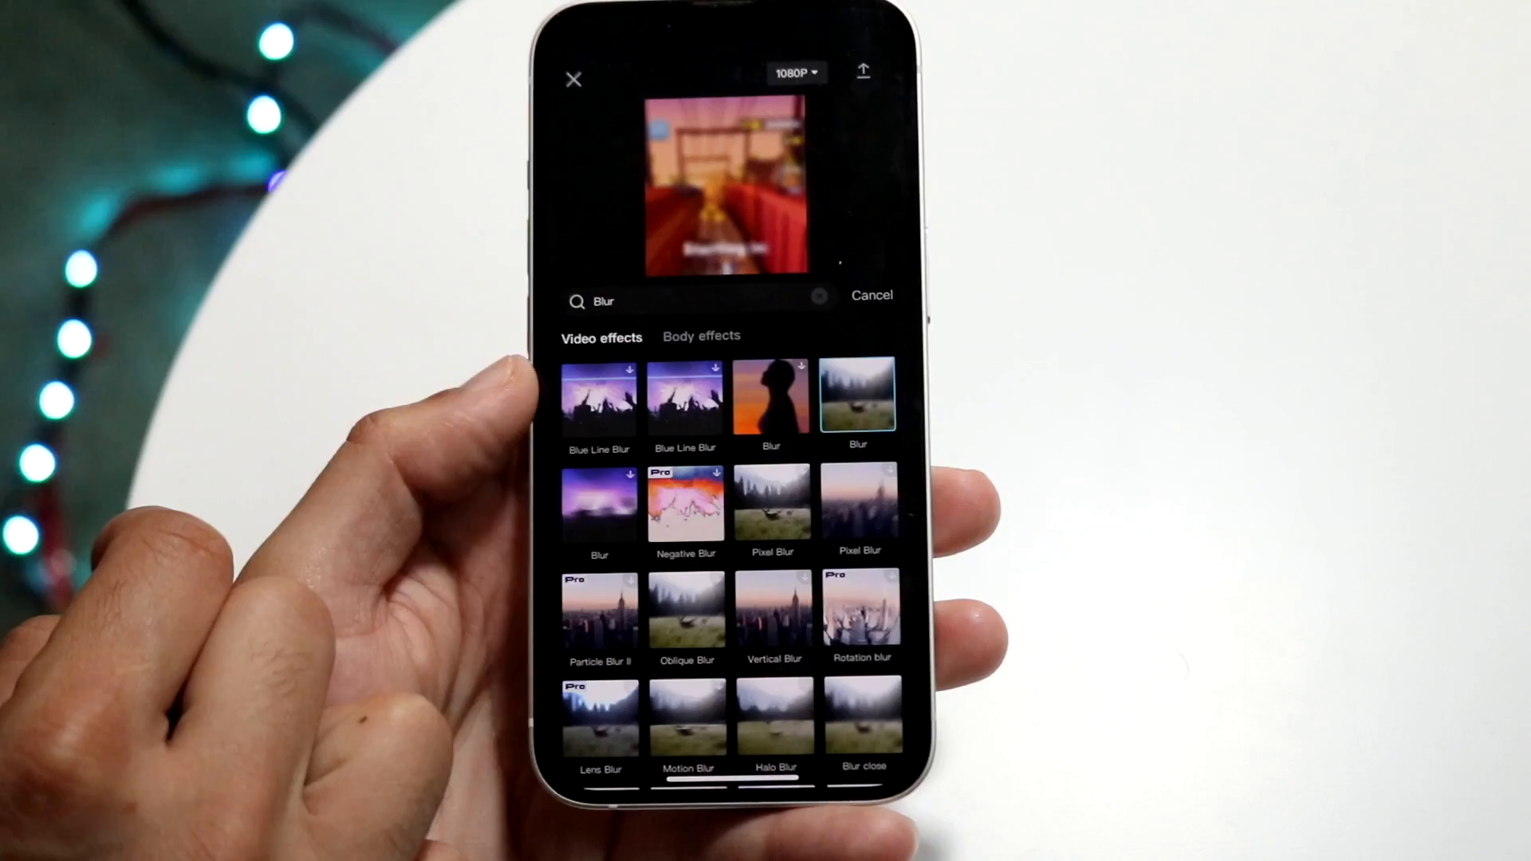
# Step: Browse the Blur results and apply Halo Blur to the game clip
pyautogui.scroll(3)
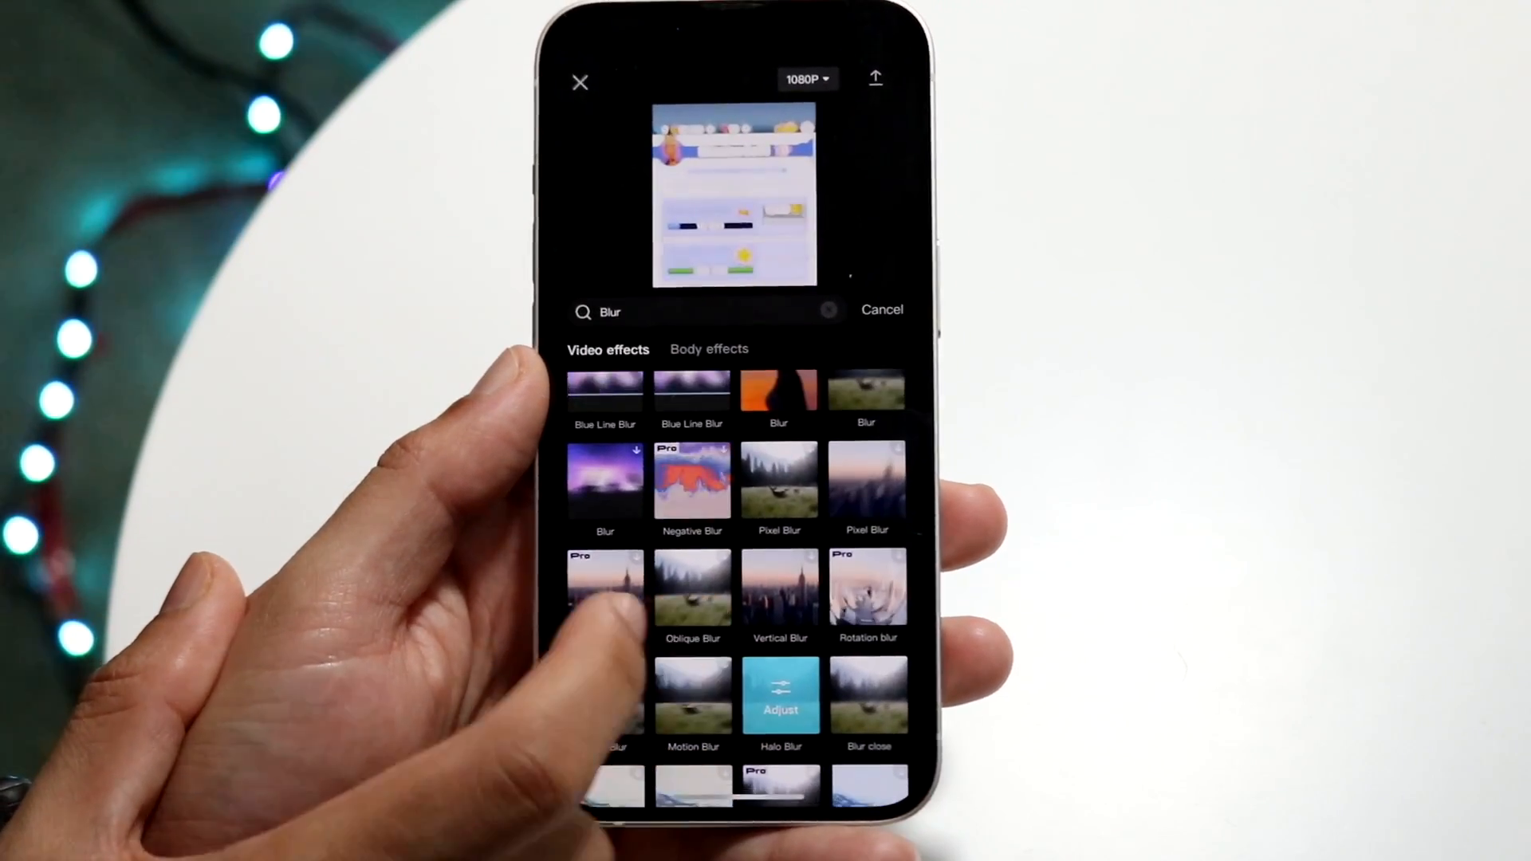
pyautogui.scroll(3)
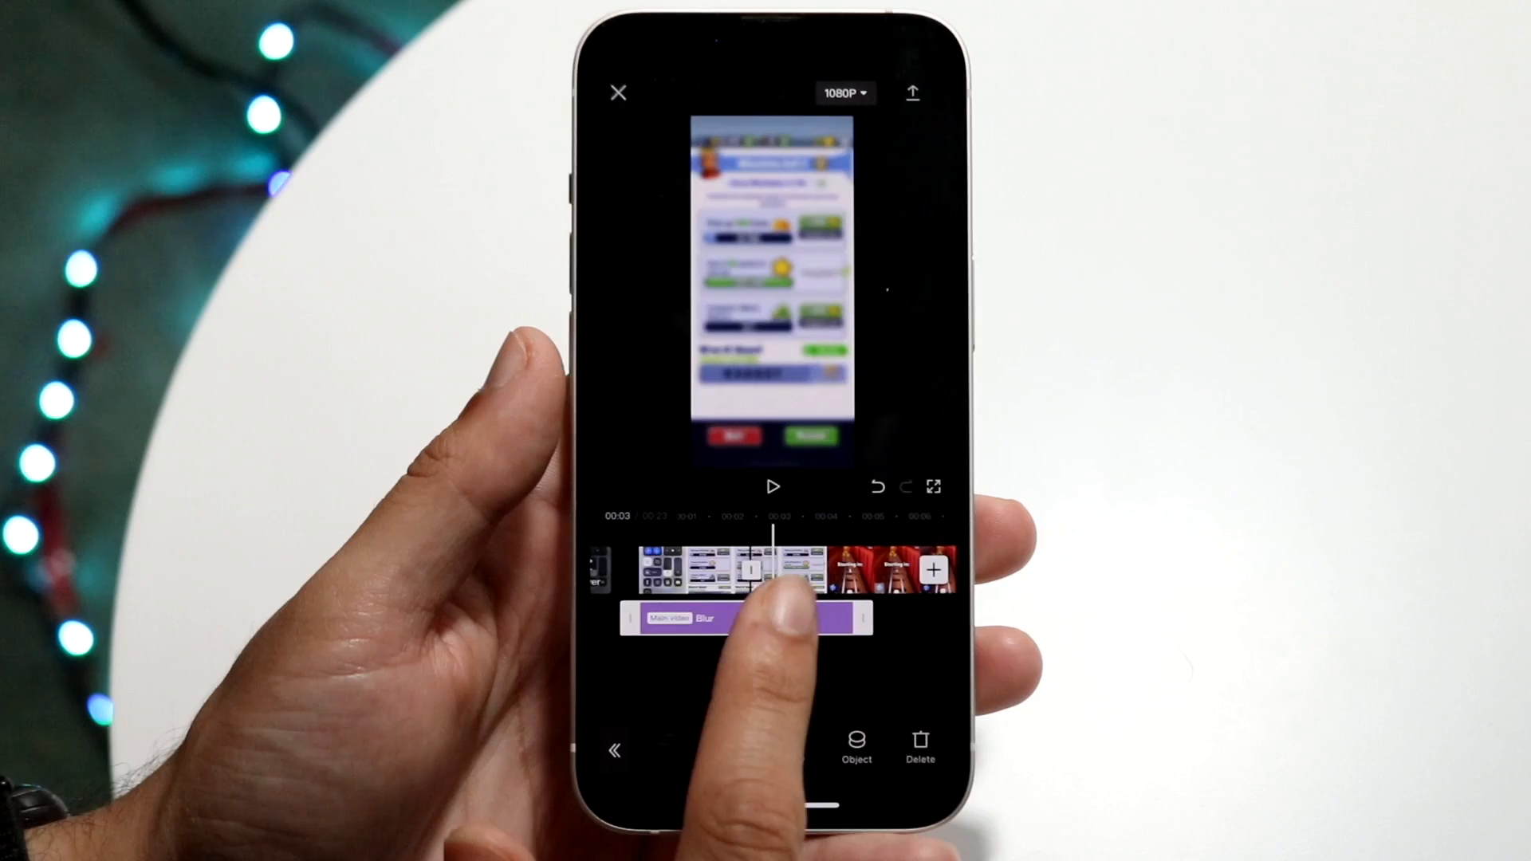
# Step: Select the Blur effect bar under the clip's opening portion on the timeline
pyautogui.click(734, 617)
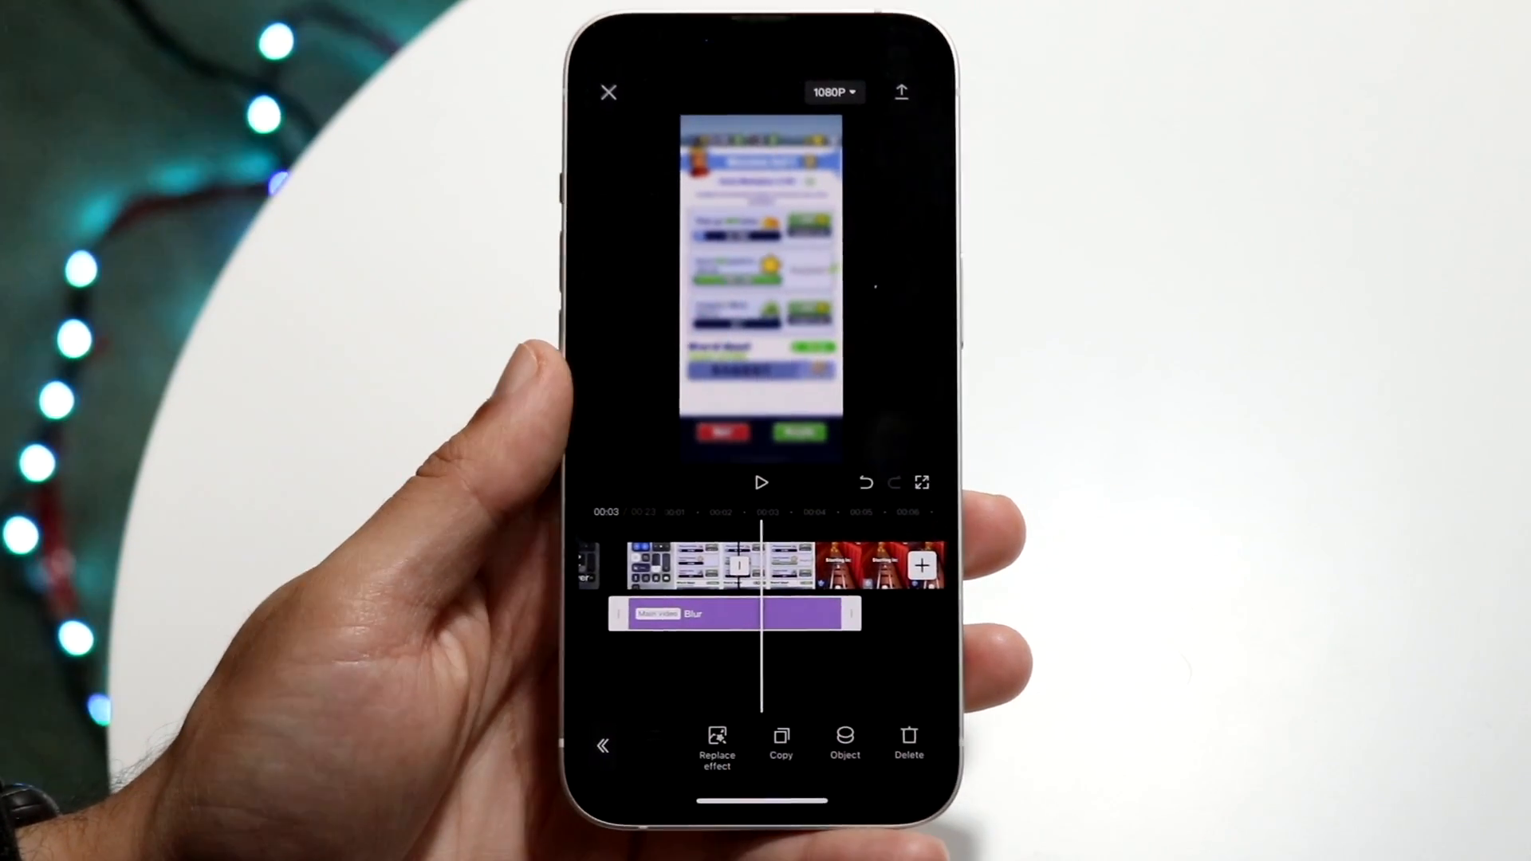